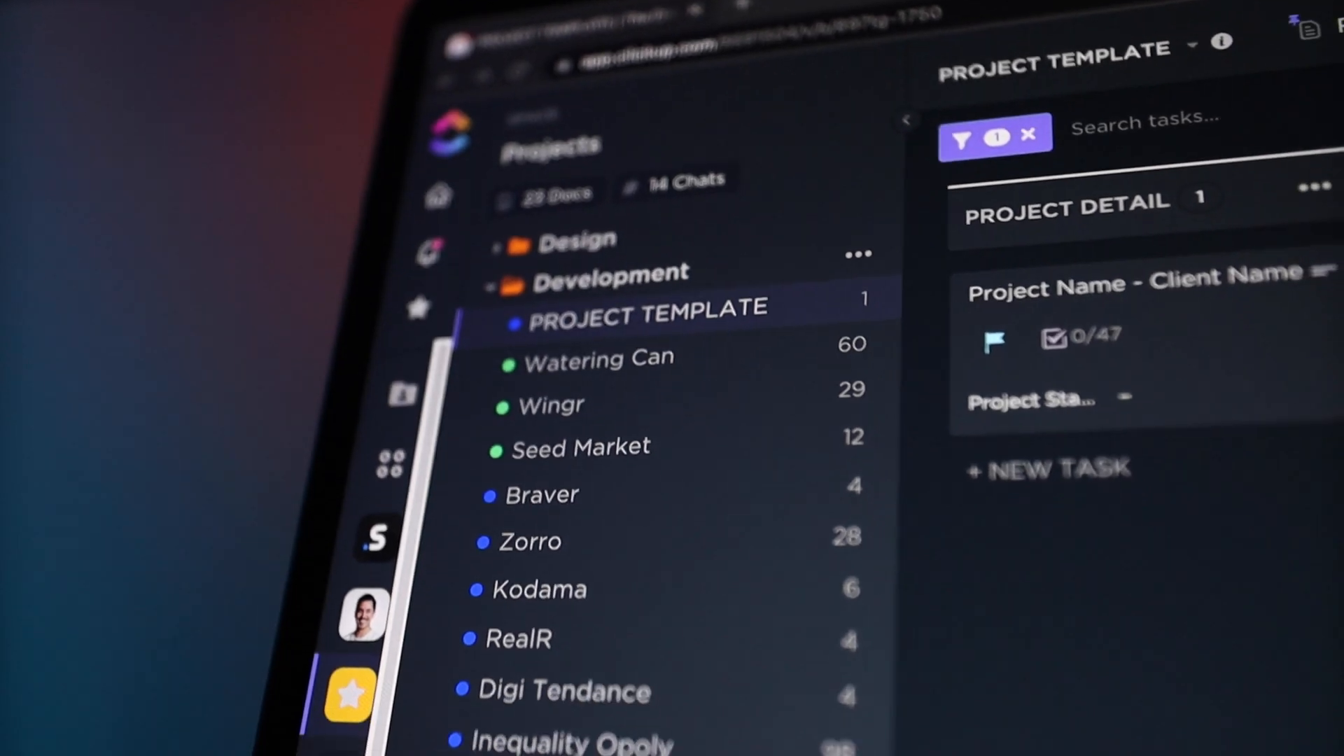
Browse the ClickUp planning carousel cards for Organize Requests, Work With Clients and Track Time.
scroll(down, 3)
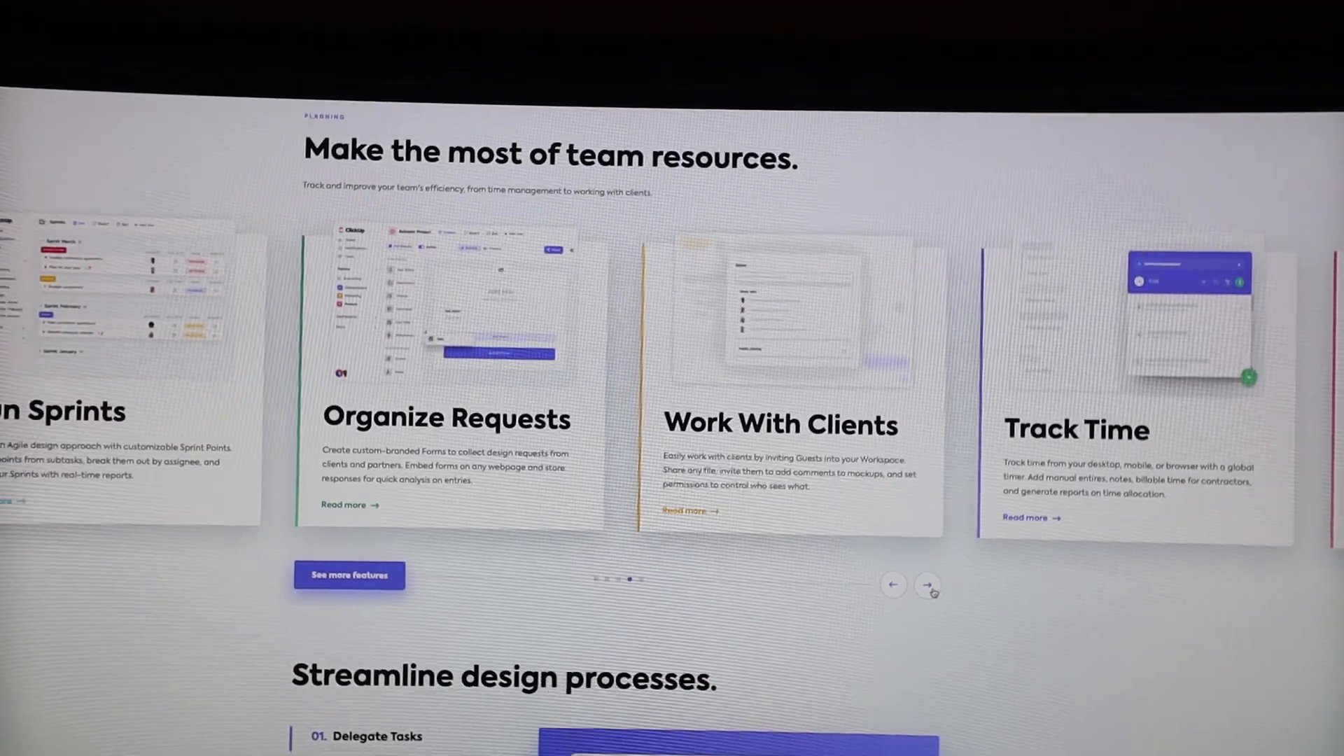
click(927, 585)
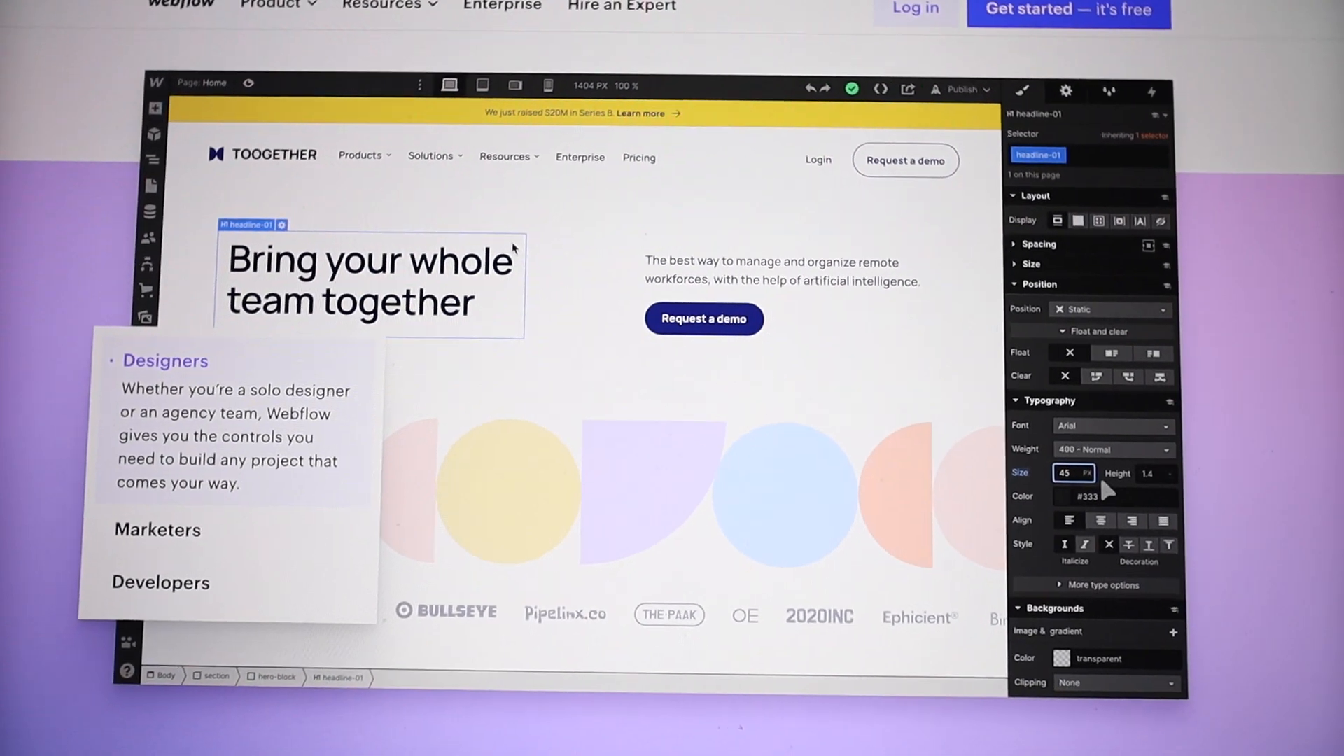
Switch to the webflow.io portfolio site and reach its Selected works section.
text(85)
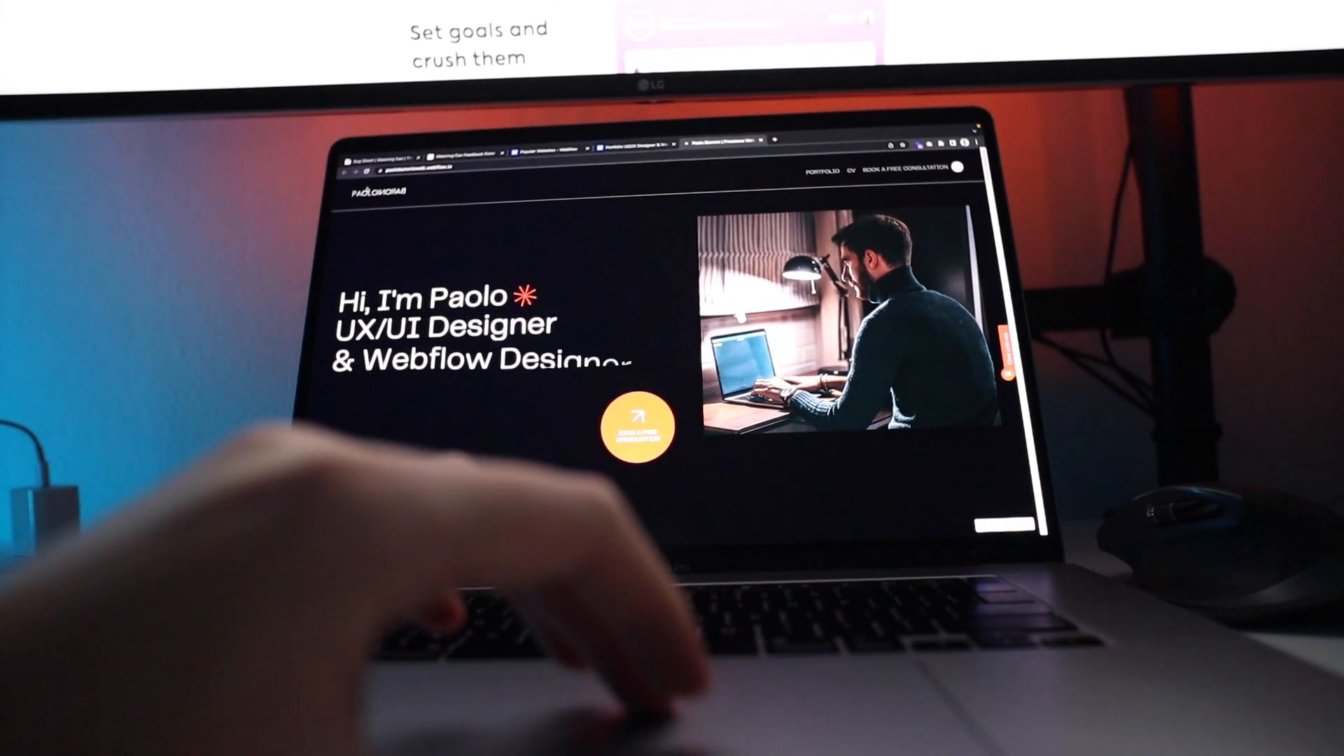
scroll(down, 3)
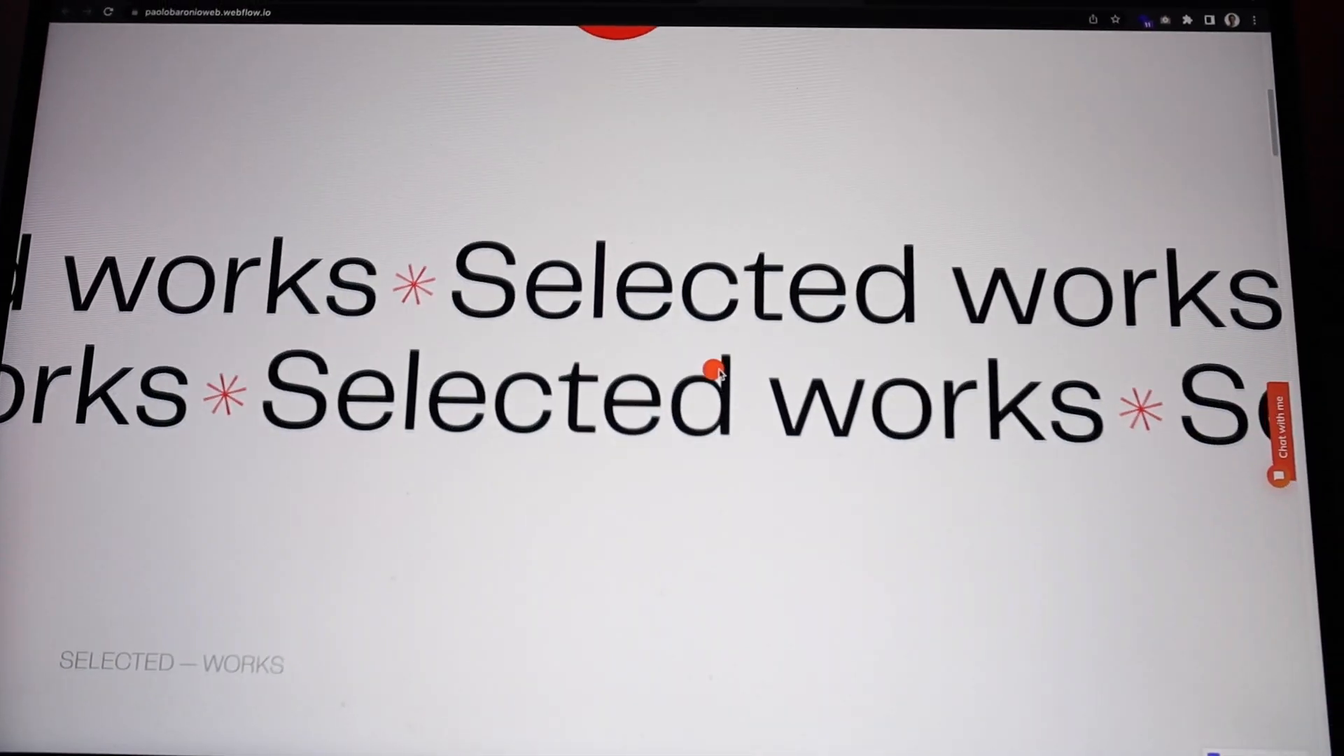